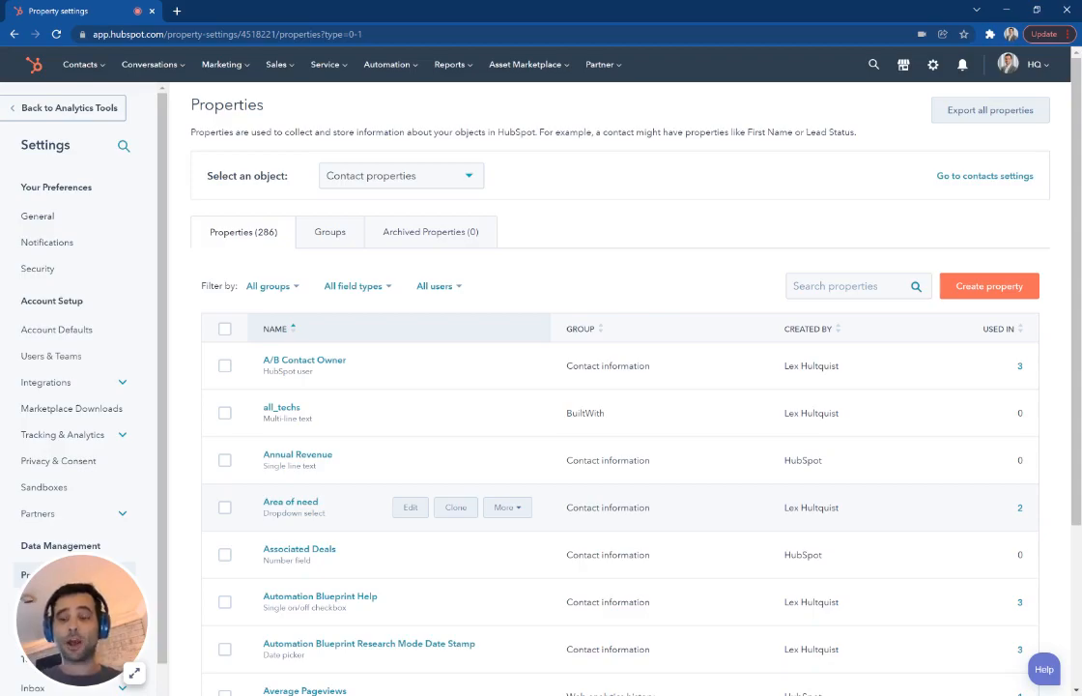
{"action": "mouse_move", "coordinate": [749, 116]}
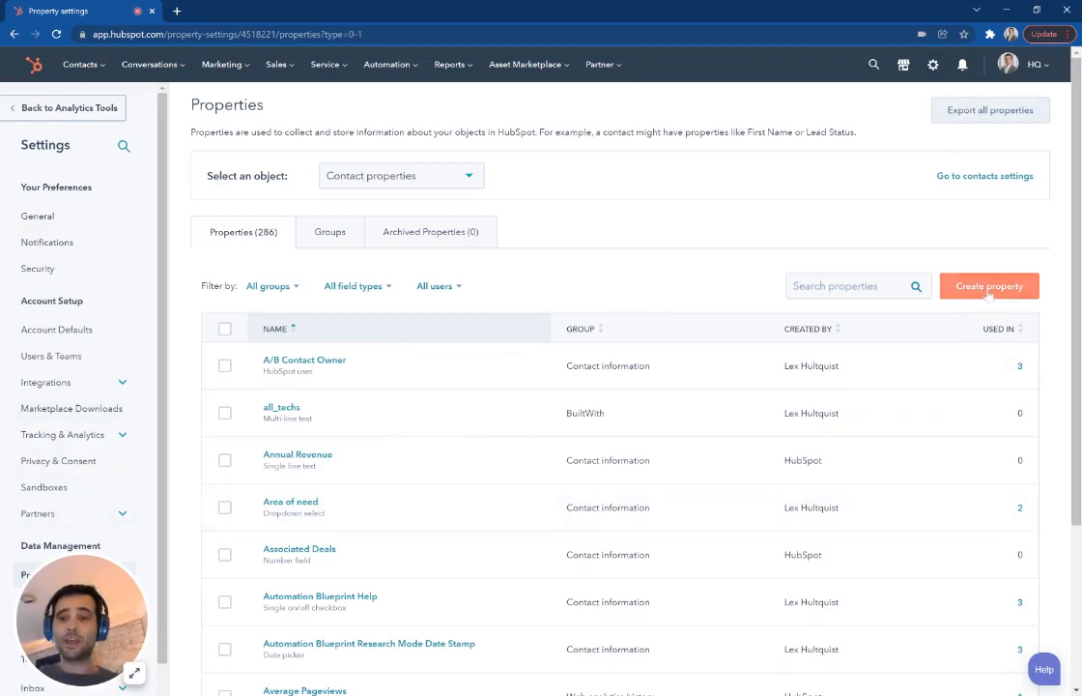
Step: Create a contact property in Contact information labelled 'Time between first and last conversion'
{"action": "left_click", "coordinate": [963, 286]}
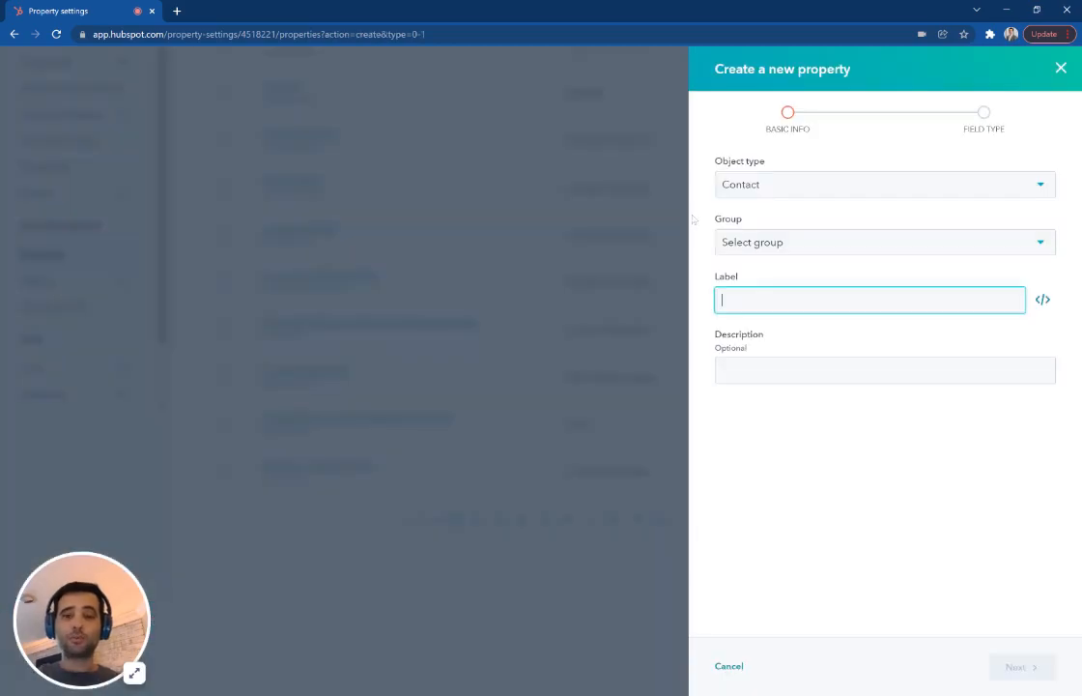
{"action": "left_click", "coordinate": [886, 241]}
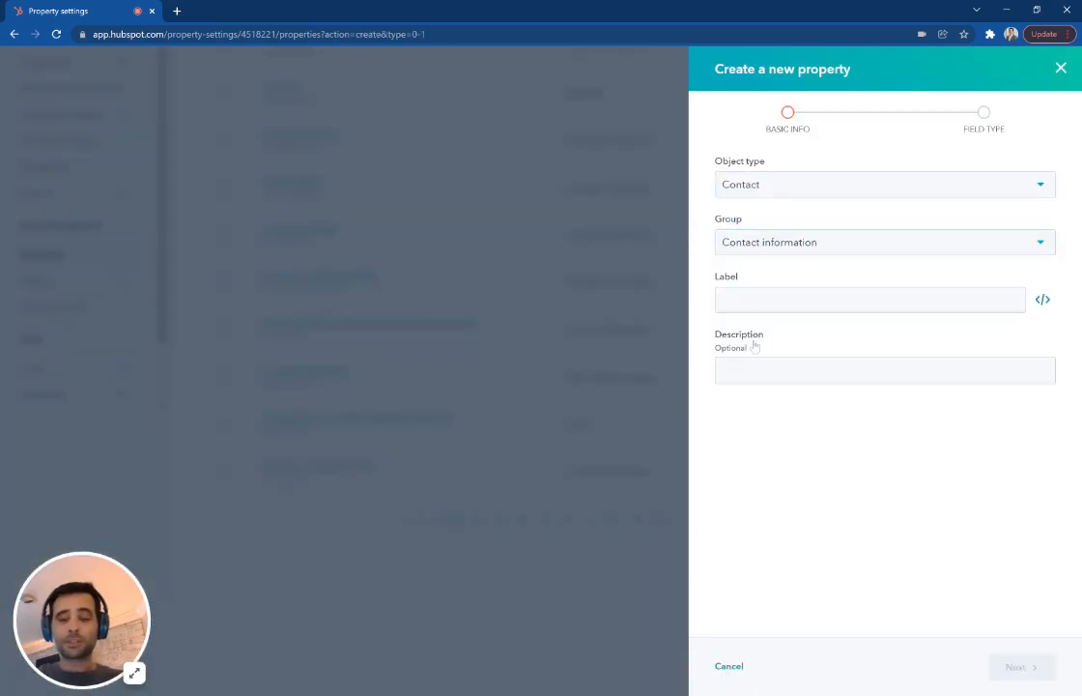
{"action": "left_click", "coordinate": [870, 297]}
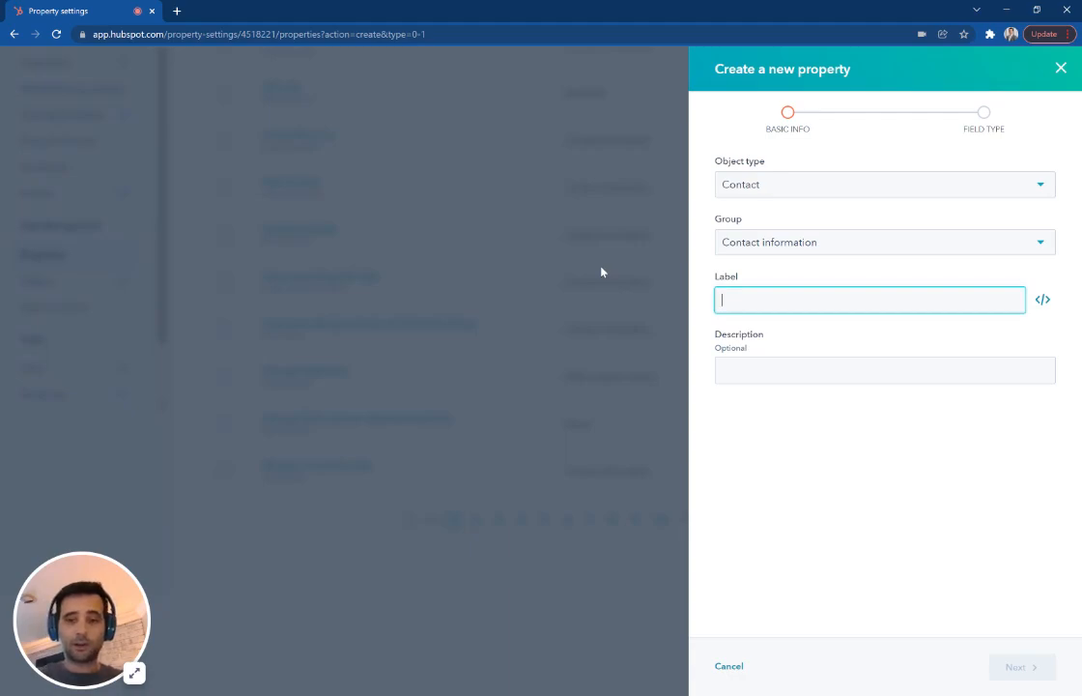
{"action": "type", "text": "Time between first and"}
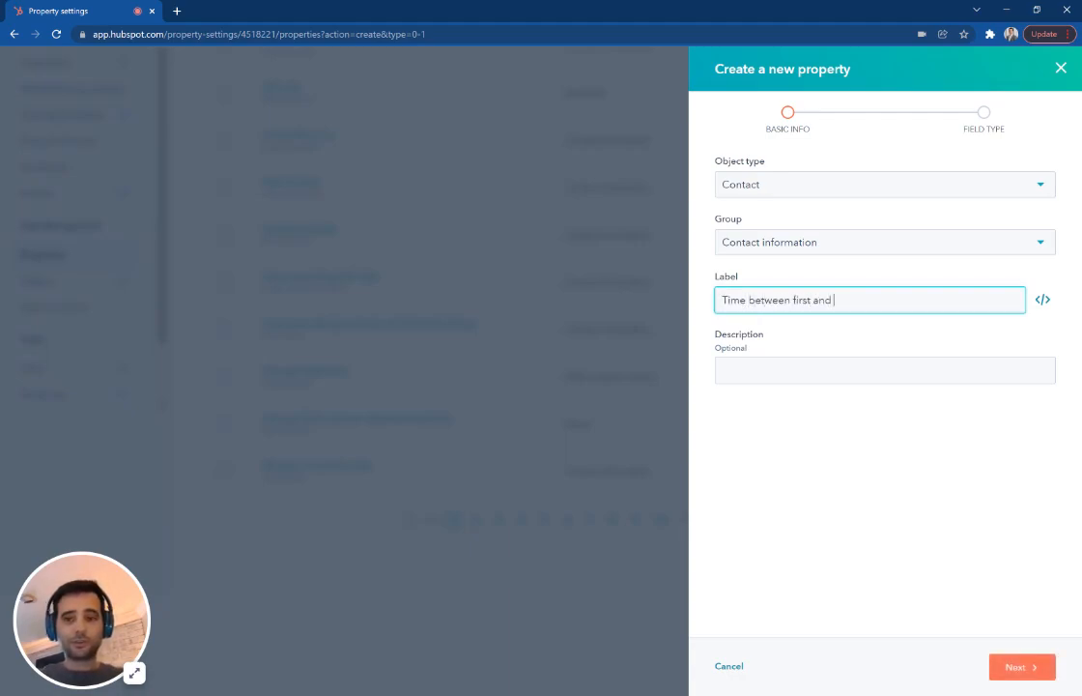
{"action": "type", "text": "last conversion"}
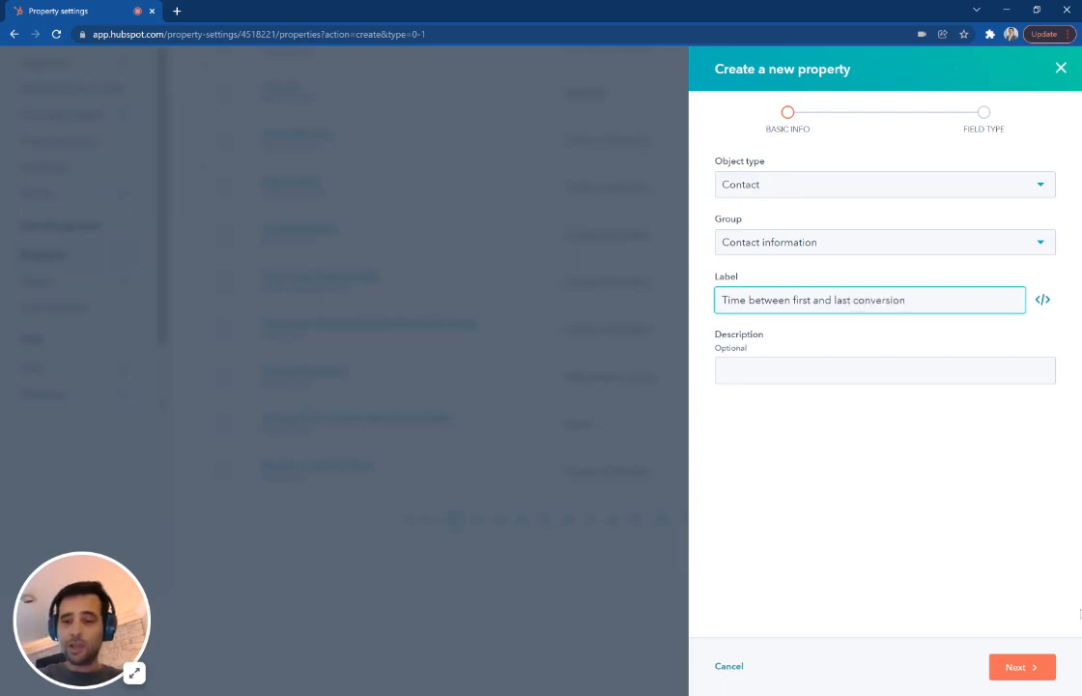
Step: Choose Calculation as the field type and continue to the calculation builder
{"action": "left_click", "coordinate": [1020, 665]}
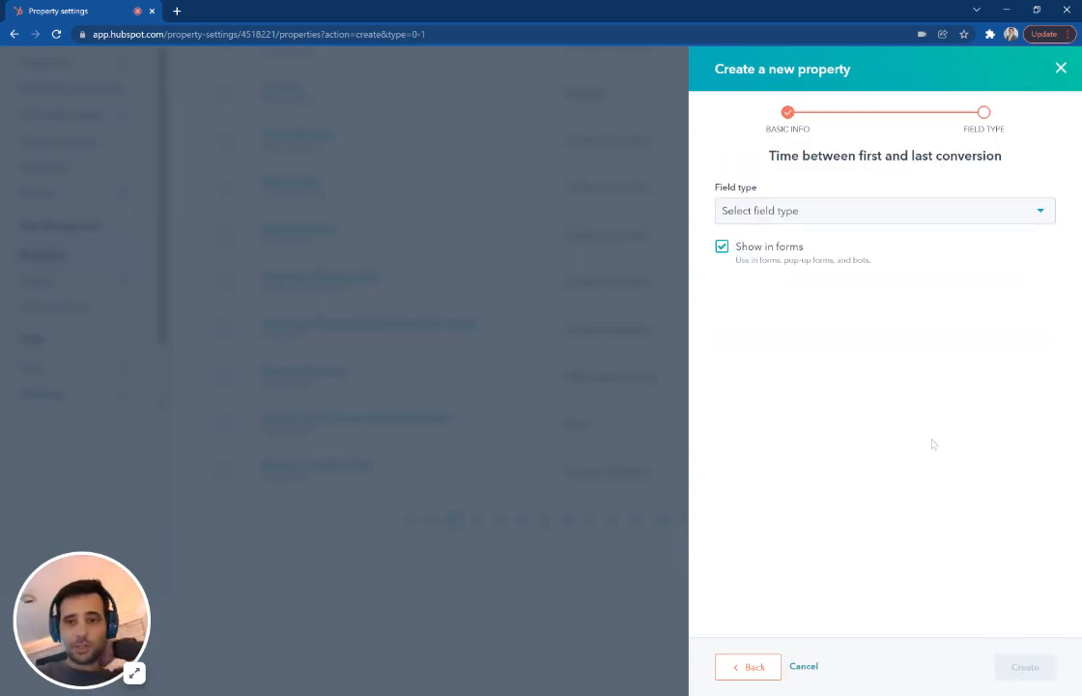
{"action": "left_click", "coordinate": [885, 209]}
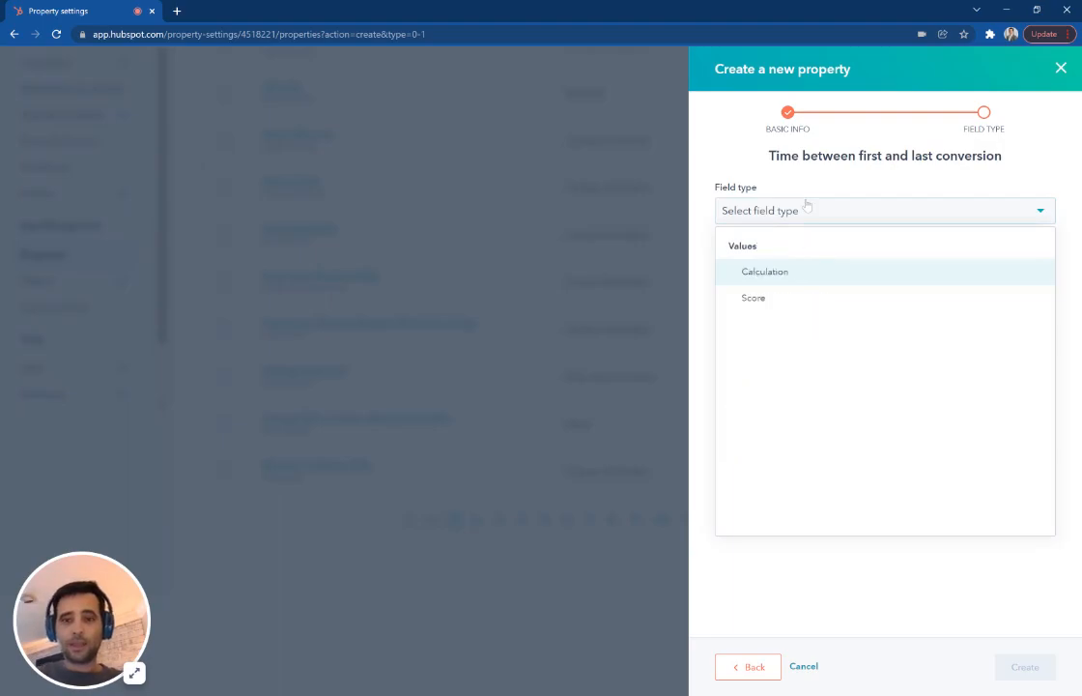
{"action": "left_click", "coordinate": [766, 270]}
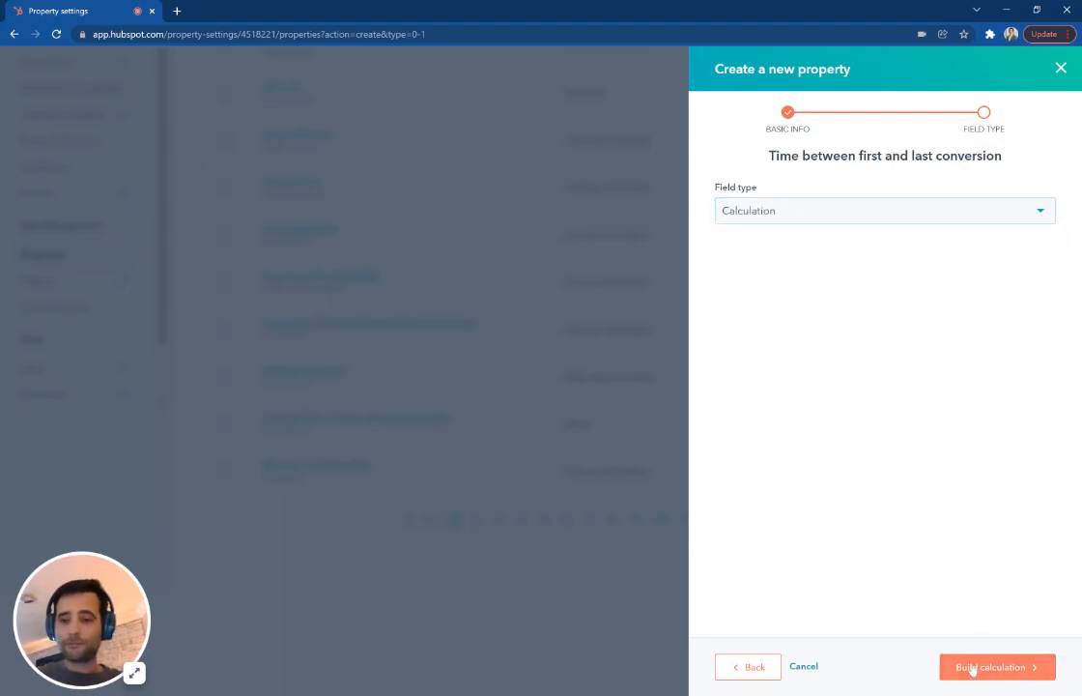
{"action": "left_click", "coordinate": [993, 665]}
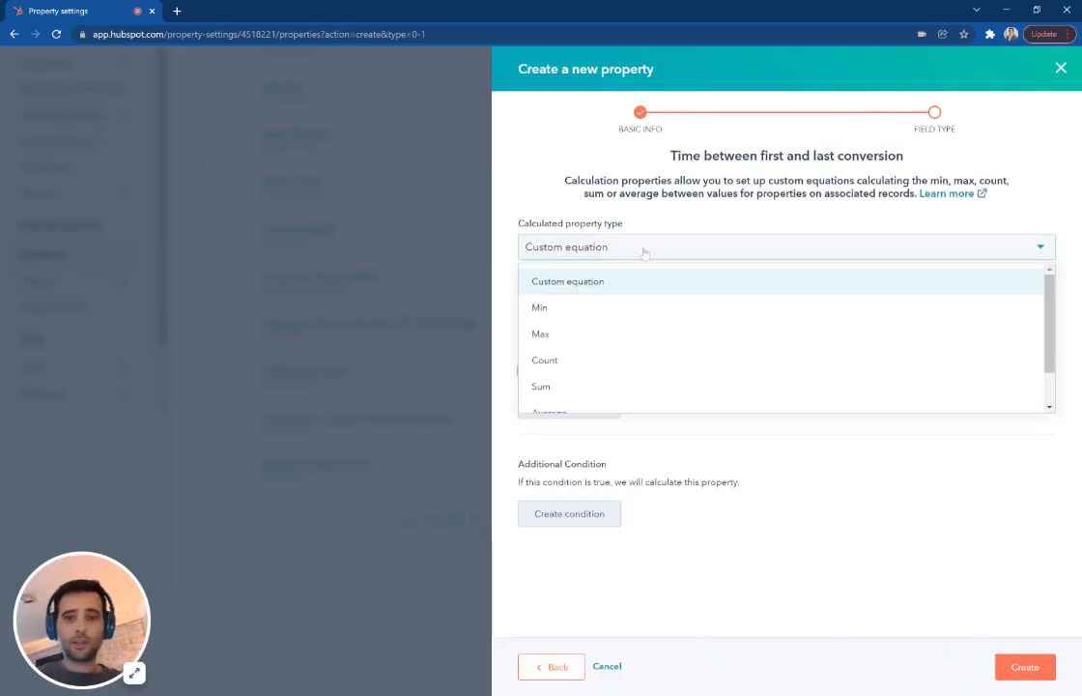
{"action": "mouse_move", "coordinate": [577, 323]}
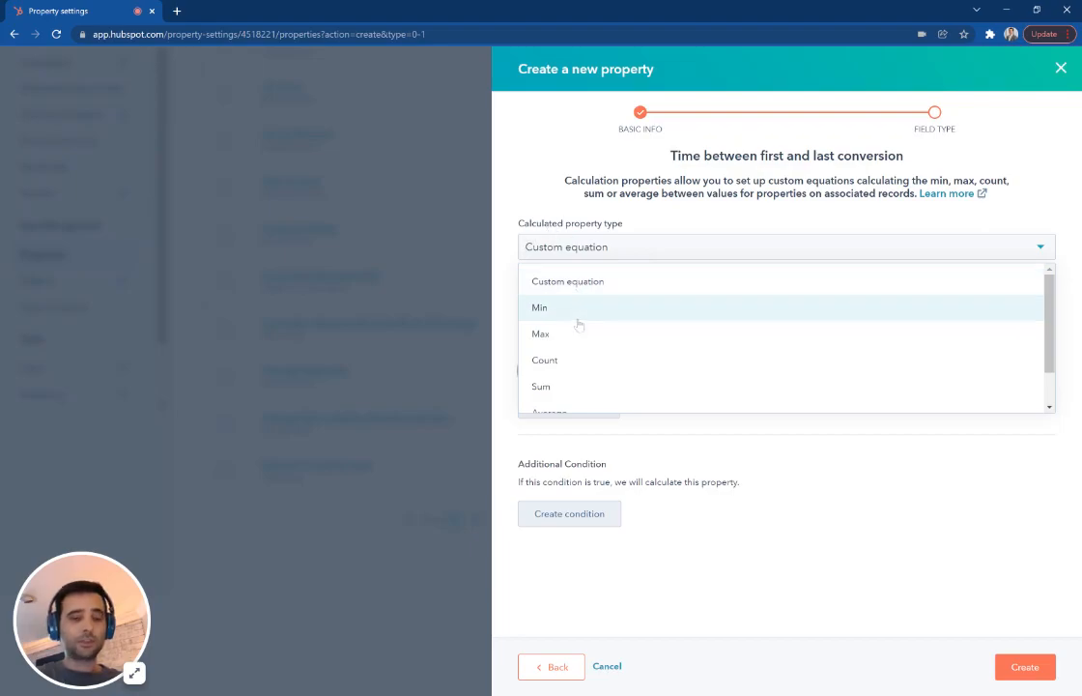
{"action": "scroll", "scroll_direction": "down", "scroll_amount": 3}
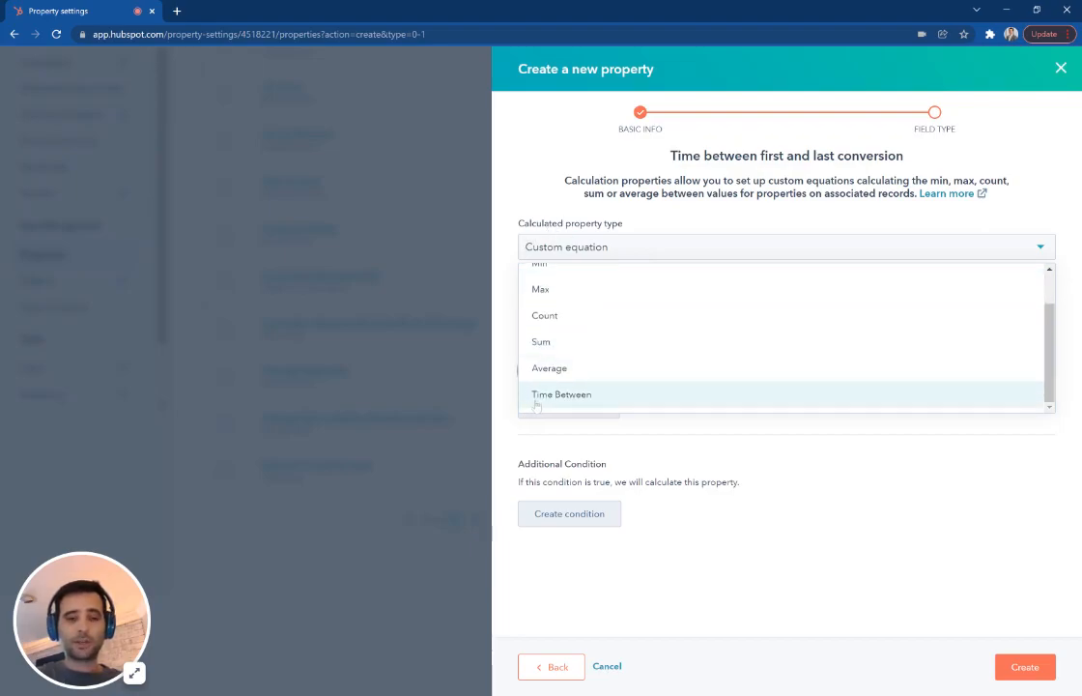
Step: Choose Time Between with First Conversion Date as the start date
{"action": "left_click", "coordinate": [561, 395]}
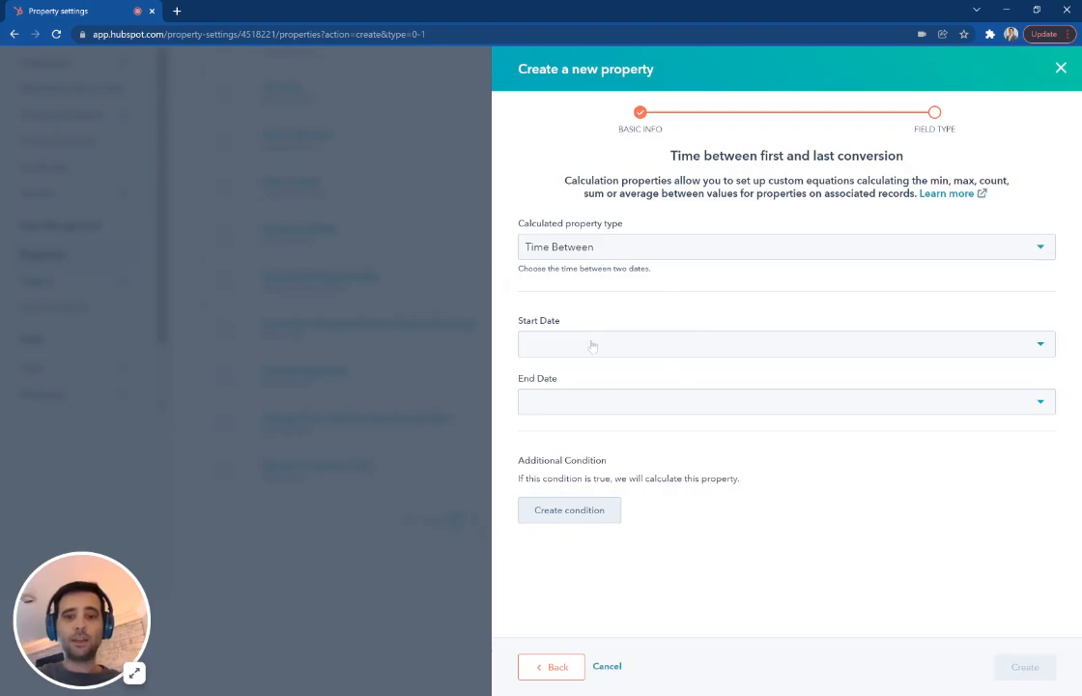
{"action": "left_click", "coordinate": [785, 344]}
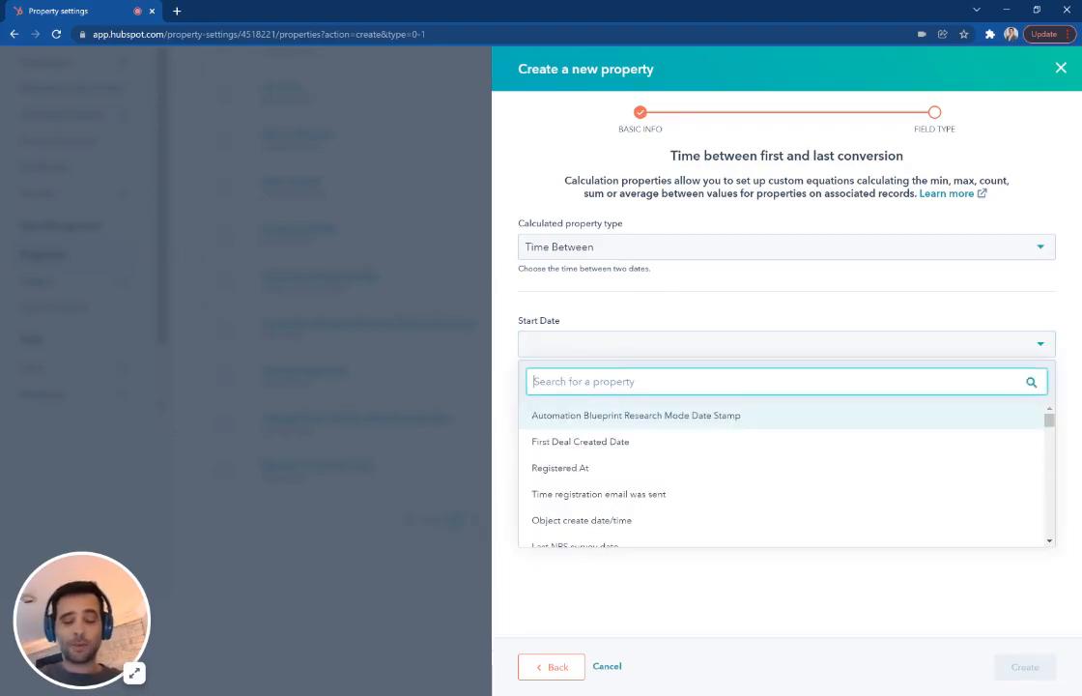
{"action": "type", "text": "first"}
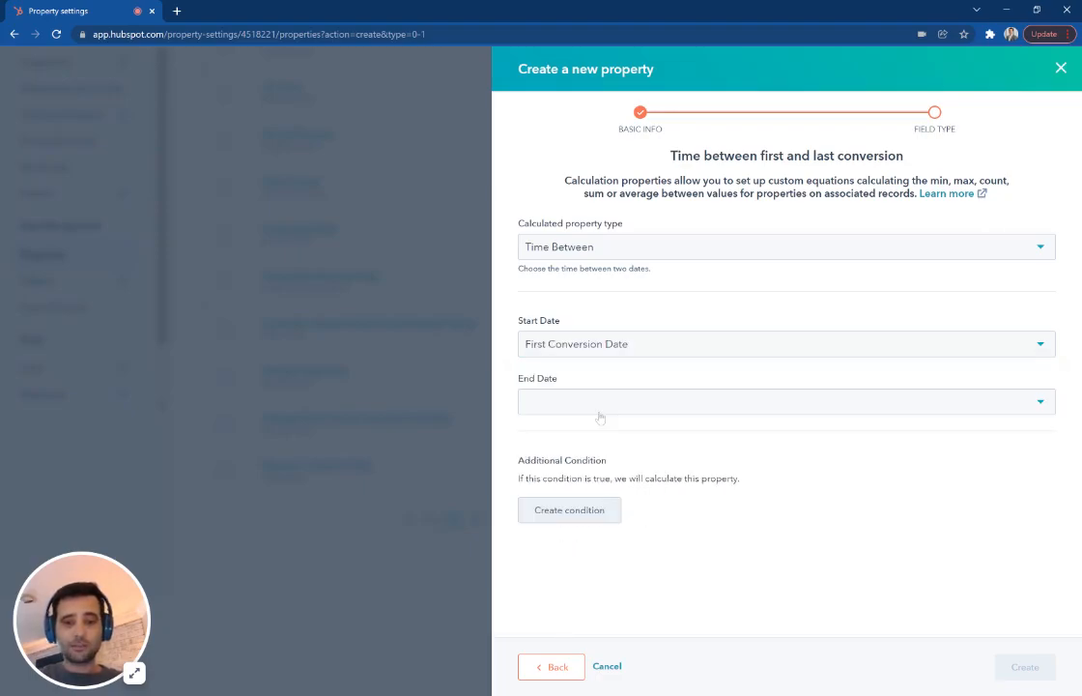
Step: Set the end date to Recent Conversion Date
{"action": "left_click", "coordinate": [785, 400]}
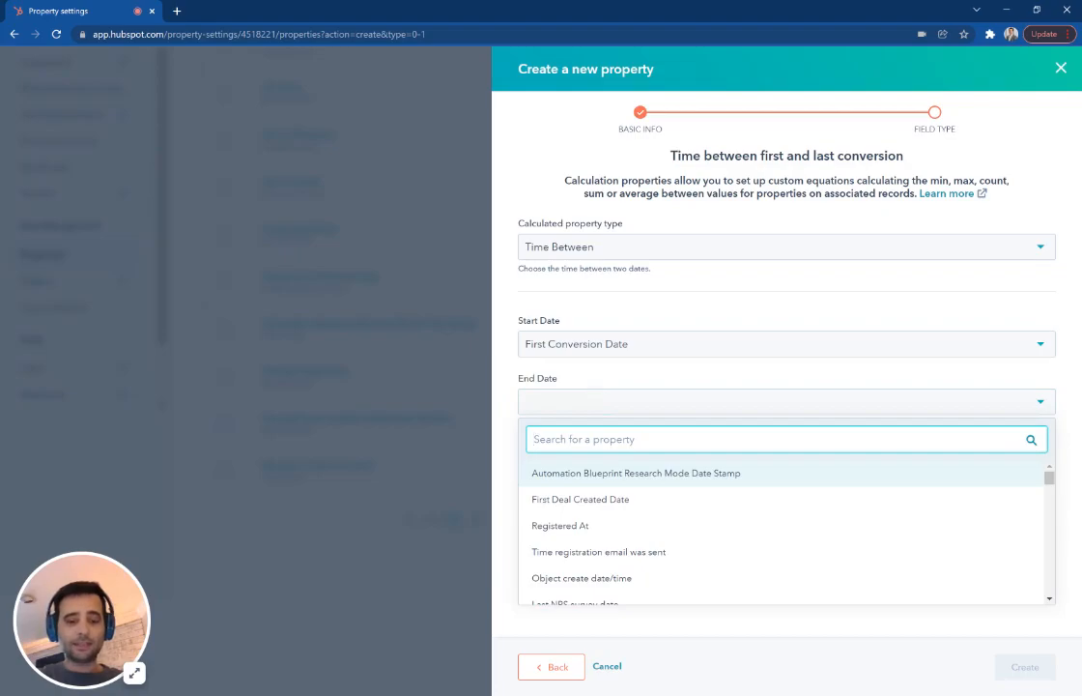
{"action": "type", "text": "last conv"}
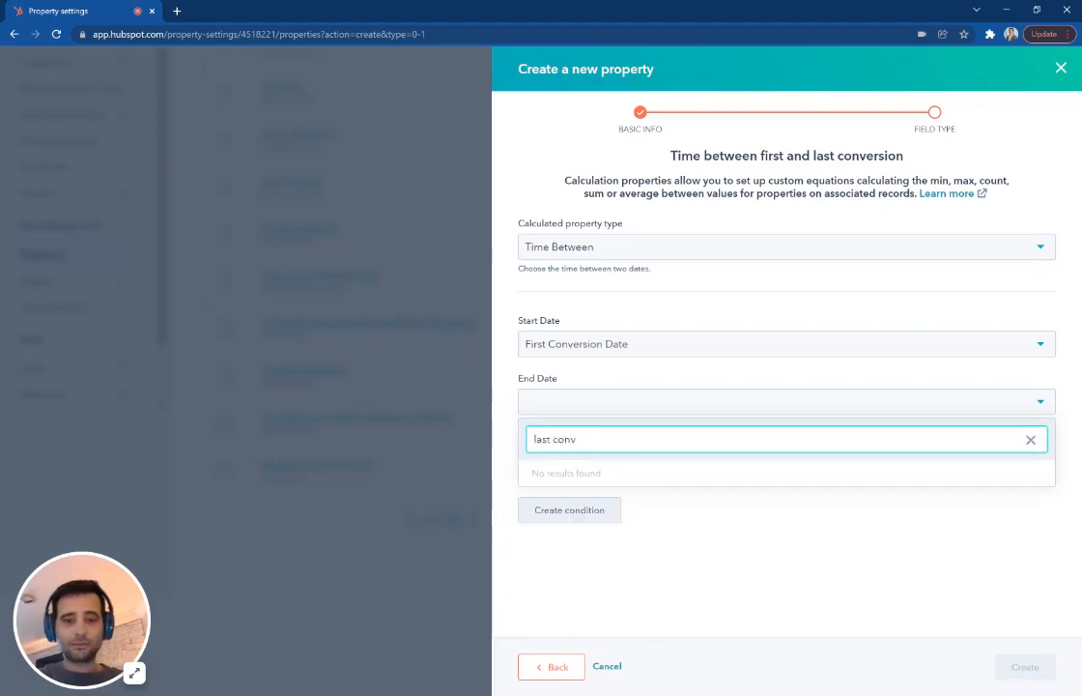
{"action": "type", "text": "recent"}
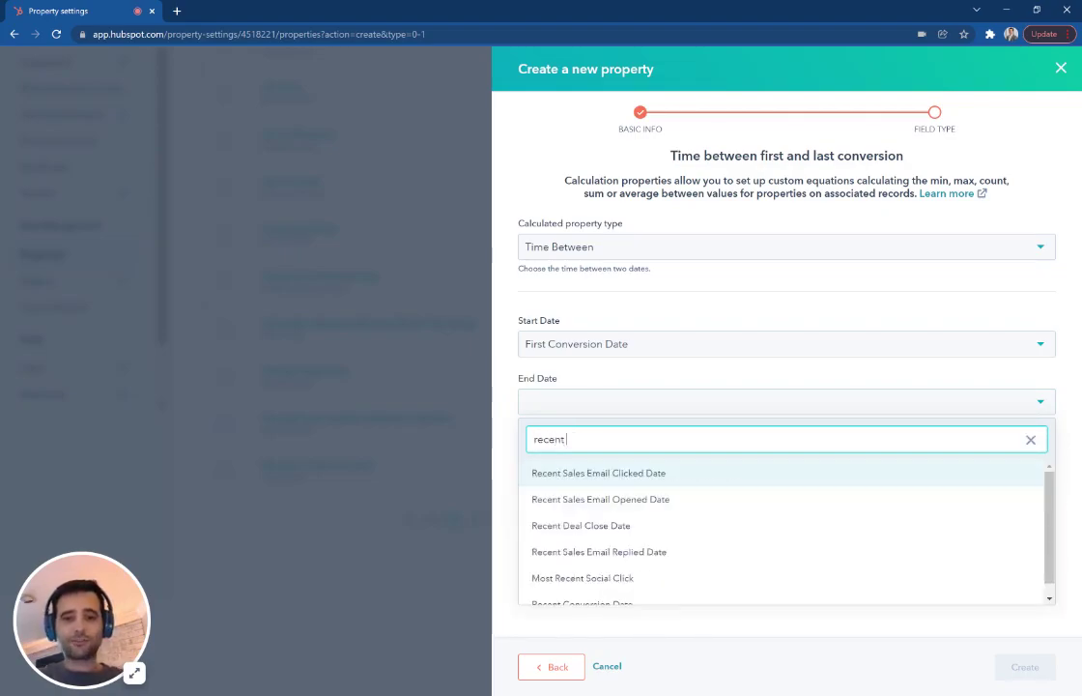
{"action": "left_click", "coordinate": [584, 603]}
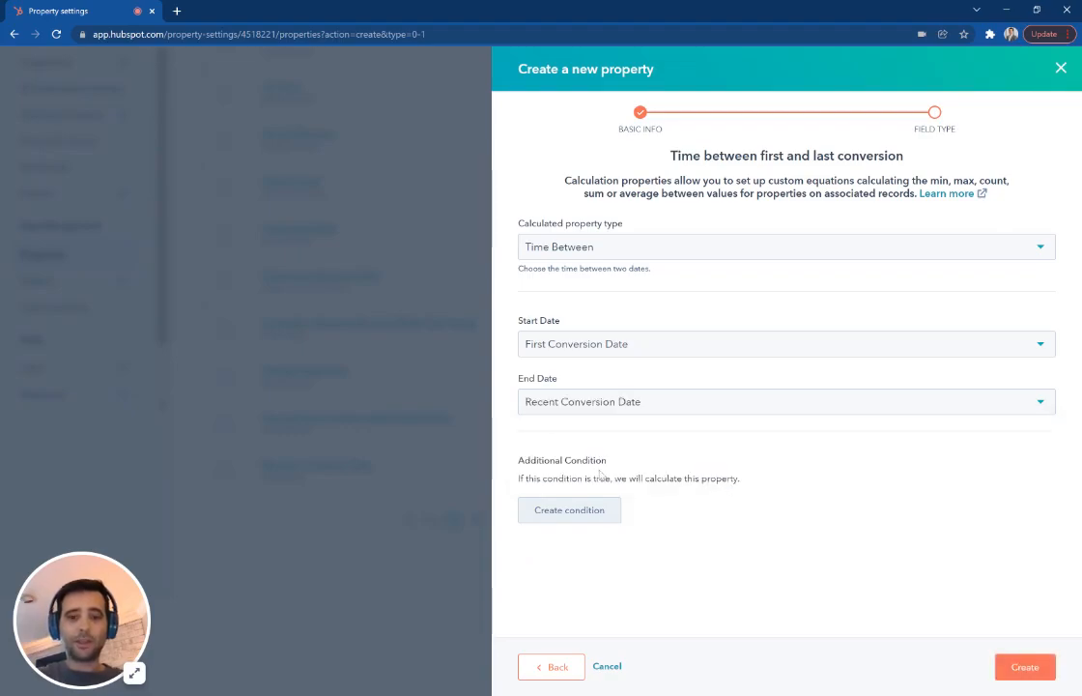
{"action": "mouse_move", "coordinate": [657, 535]}
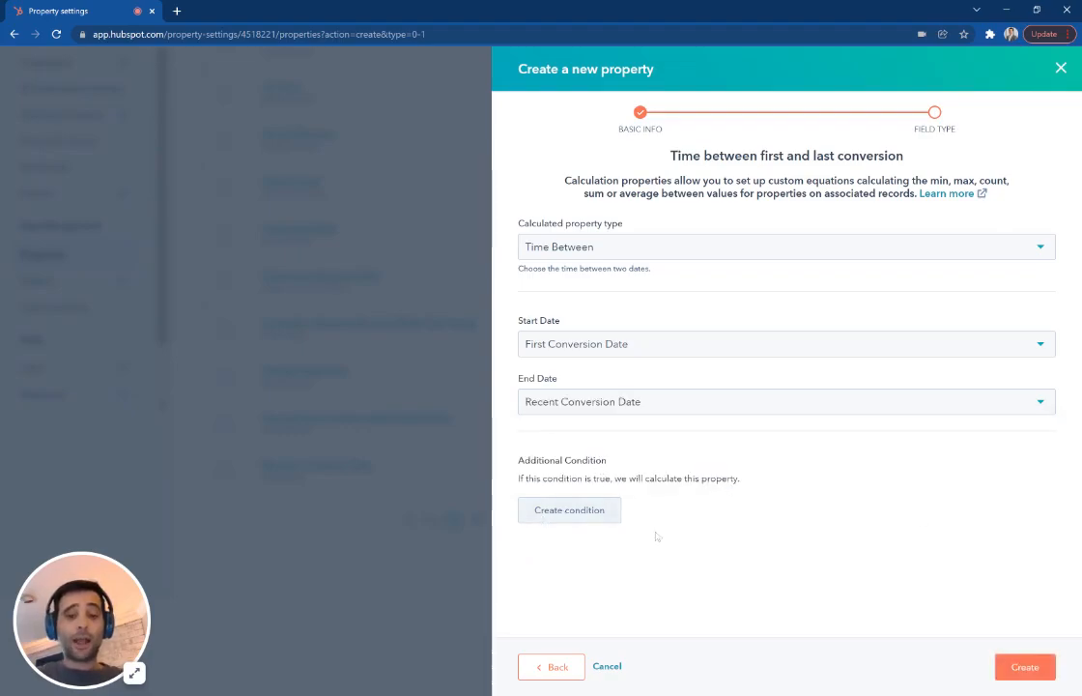
{"action": "mouse_move", "coordinate": [665, 472]}
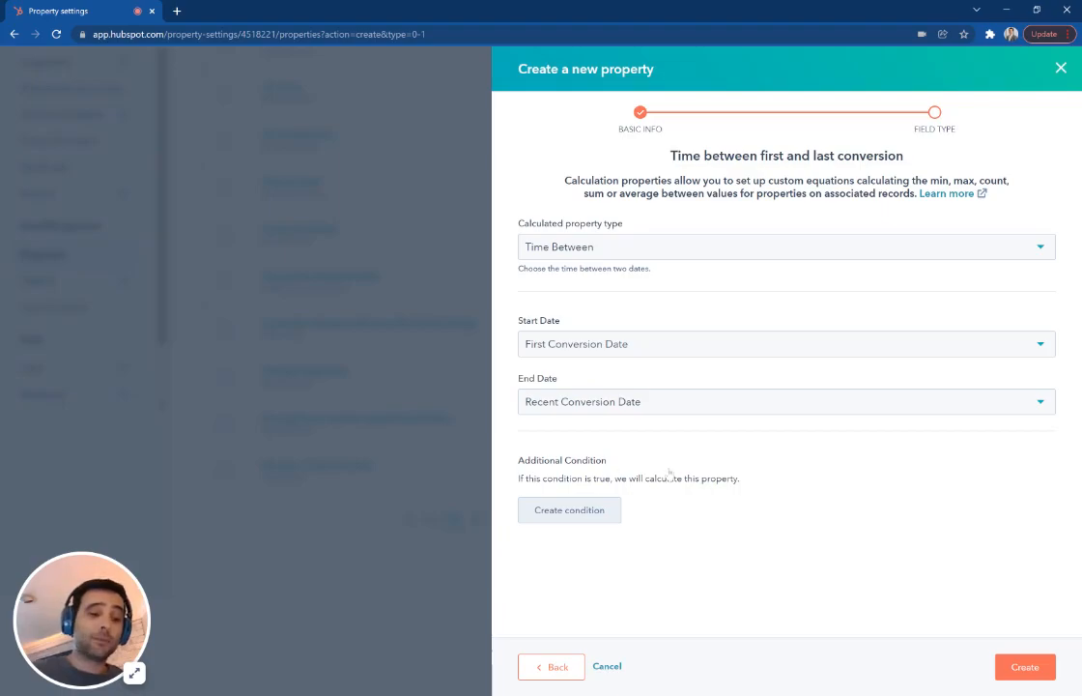
{"action": "mouse_move", "coordinate": [621, 545]}
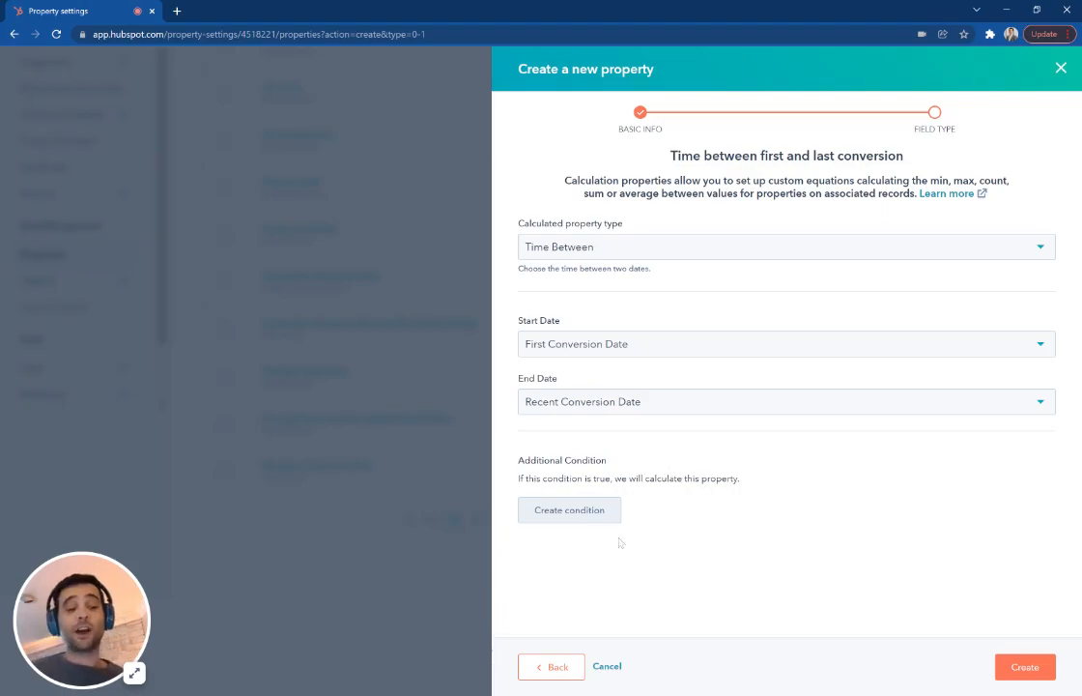
{"action": "mouse_move", "coordinate": [703, 395]}
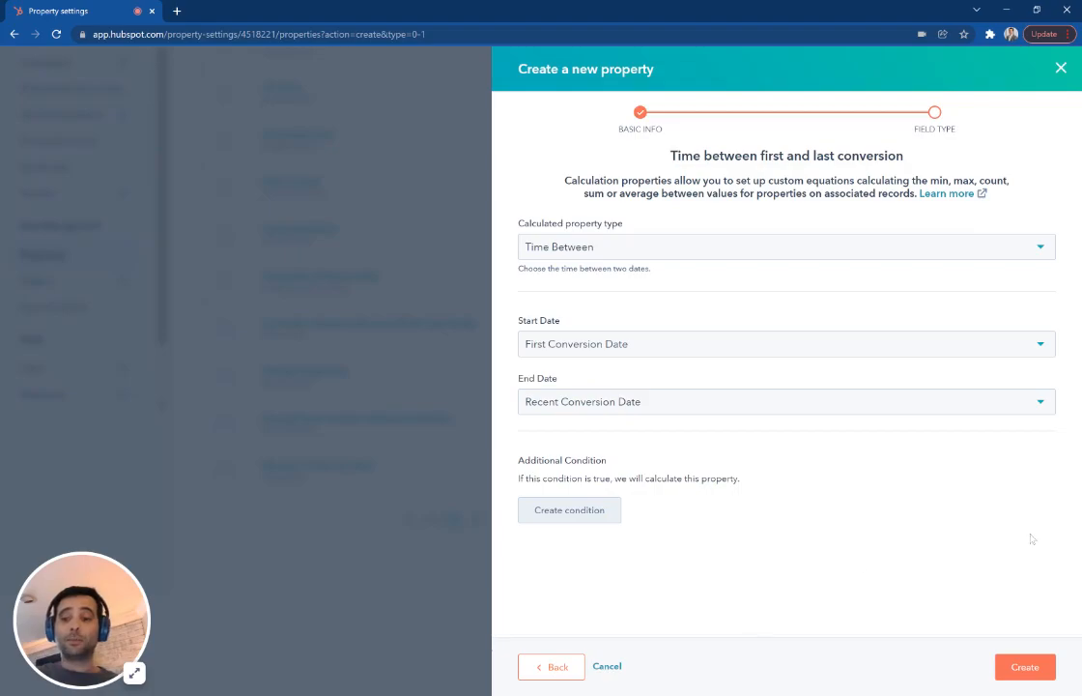
{"action": "mouse_move", "coordinate": [564, 325]}
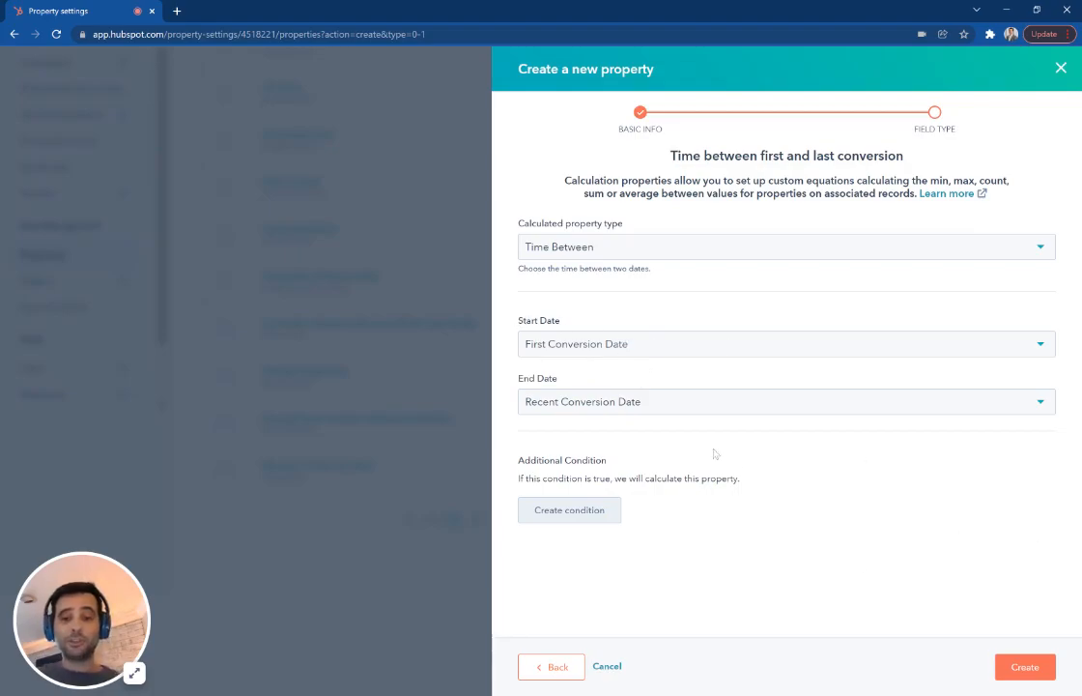
{"action": "mouse_move", "coordinate": [800, 487]}
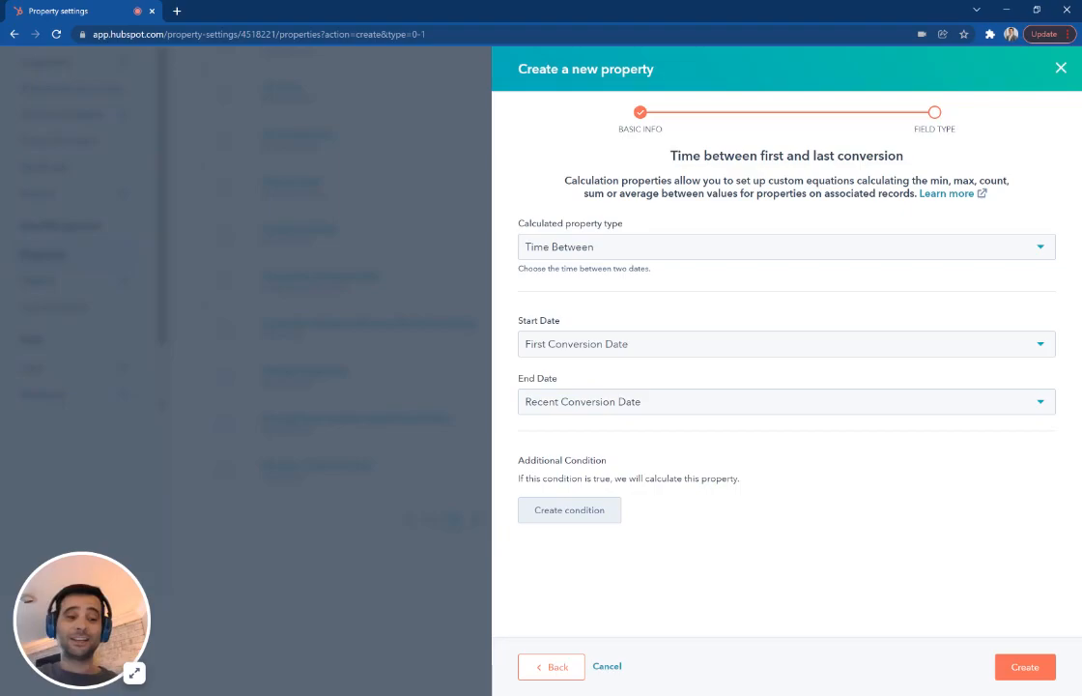
{"action": "mouse_move", "coordinate": [646, 553]}
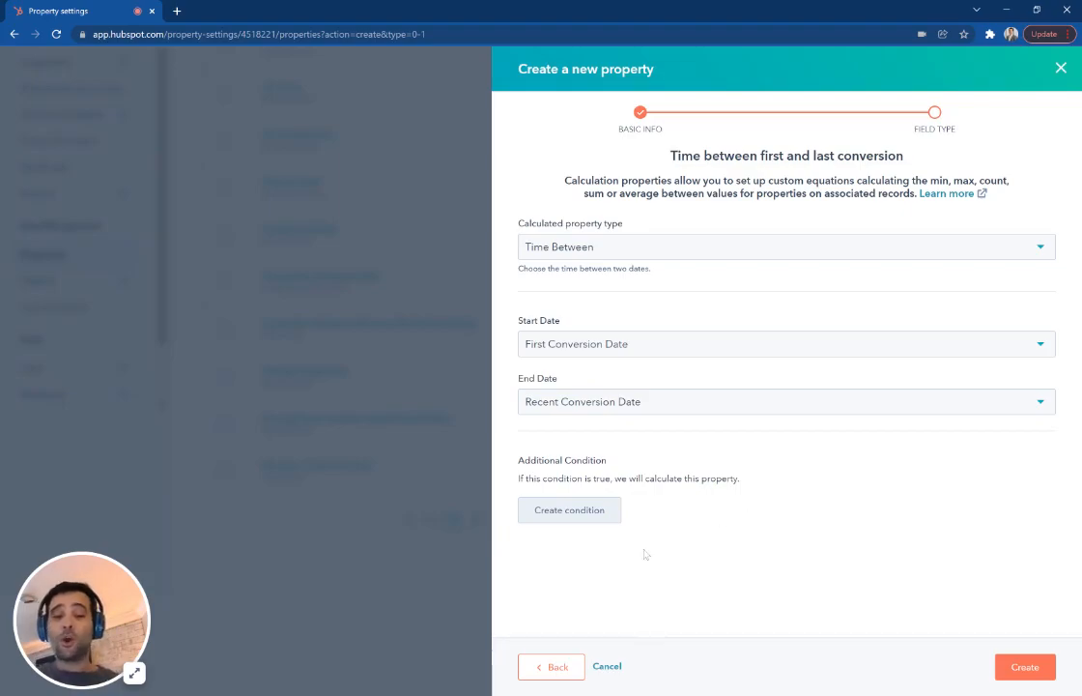
{"action": "mouse_move", "coordinate": [633, 553]}
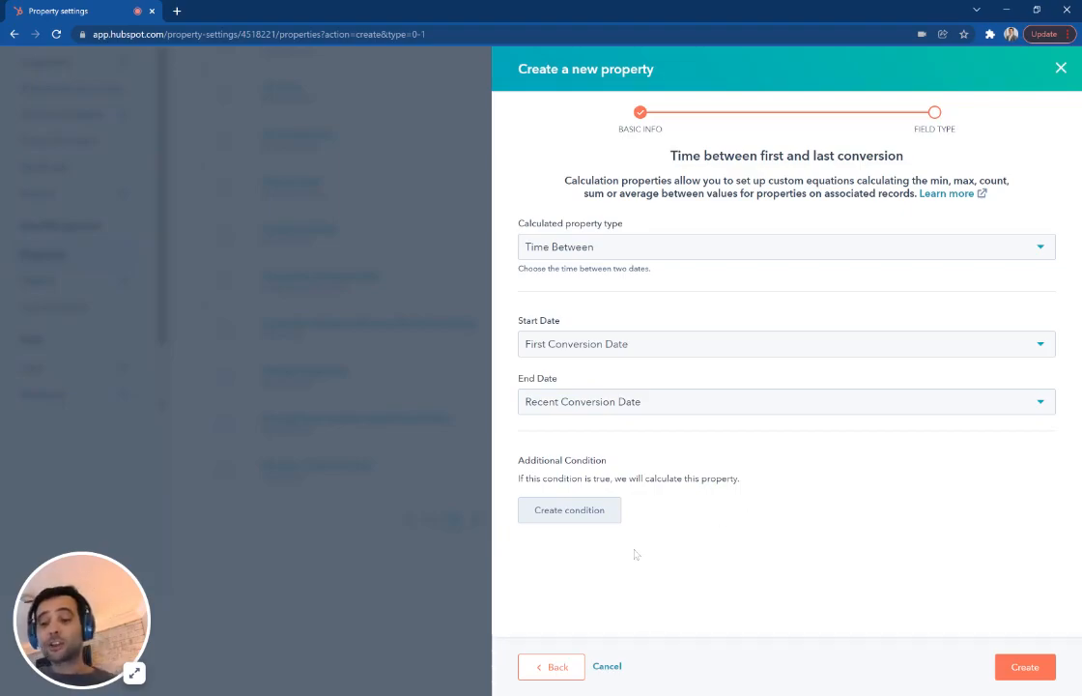